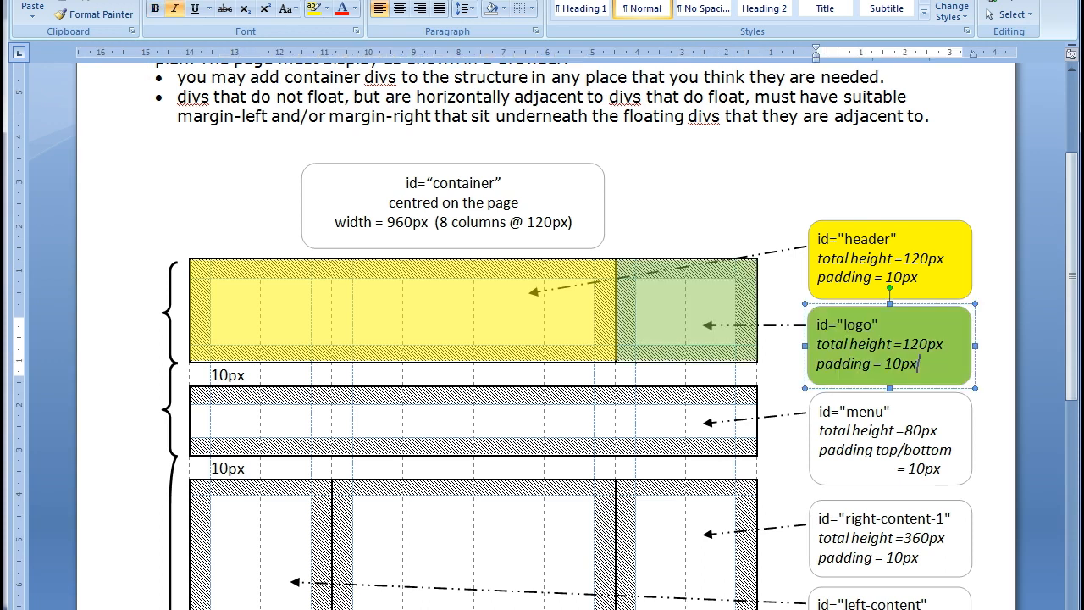
mouse_move(112, 417)
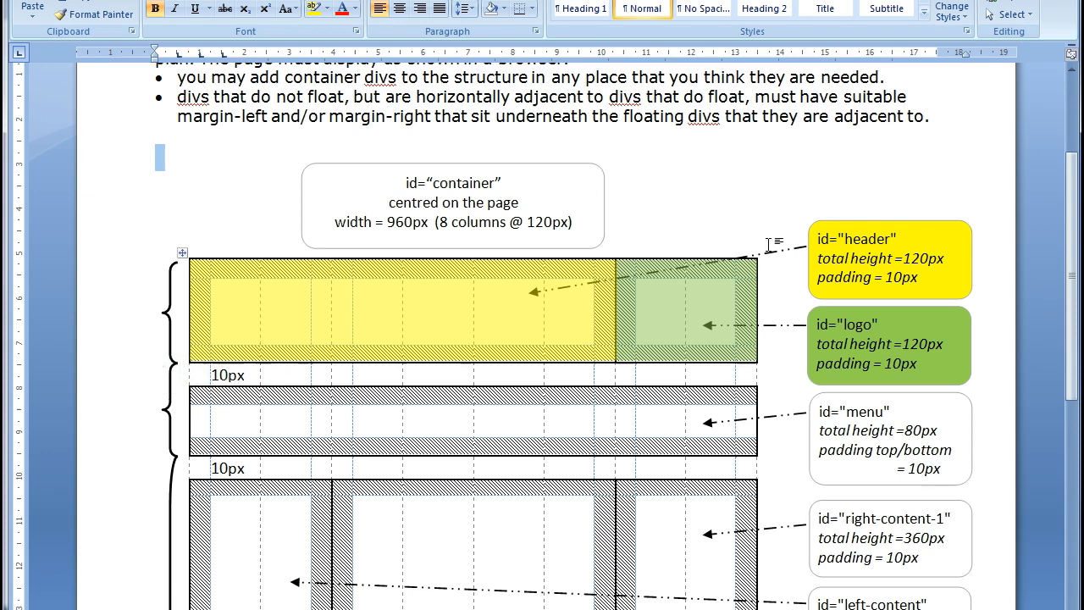
mouse_move(725, 342)
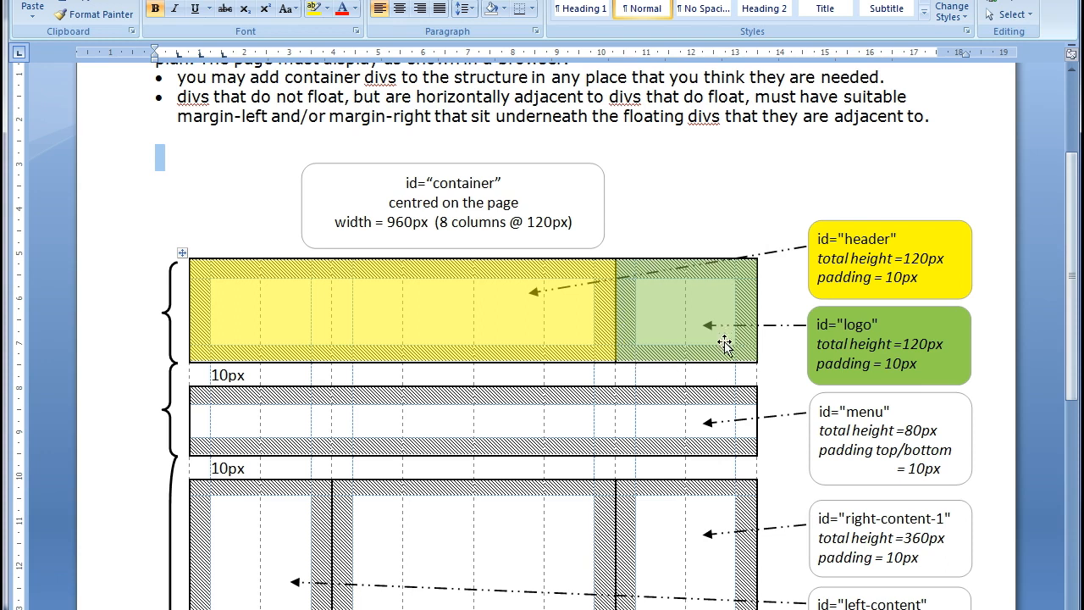
mouse_move(228, 285)
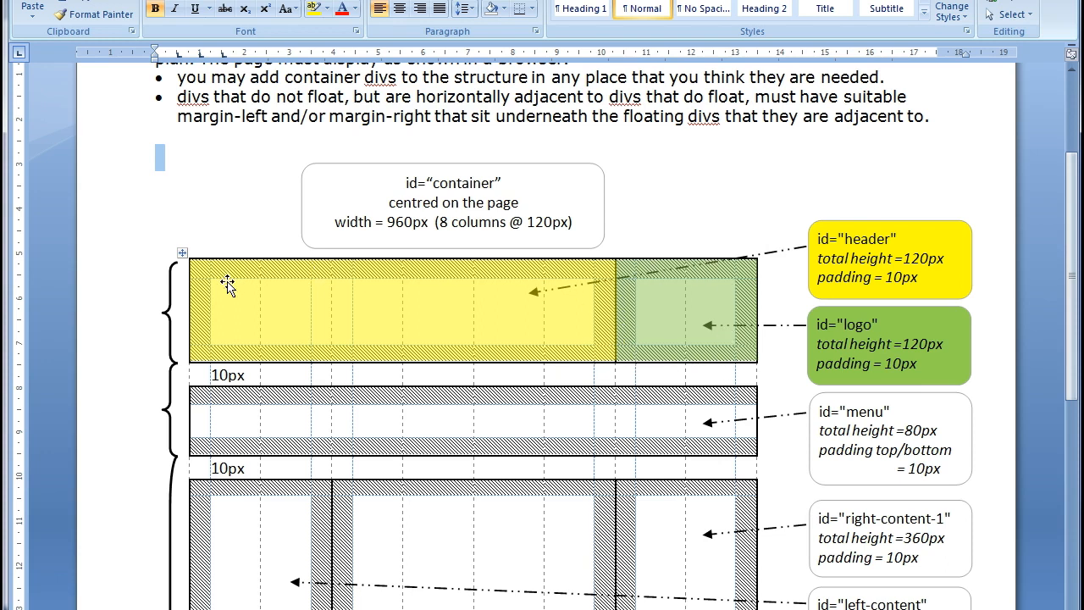
mouse_move(339, 355)
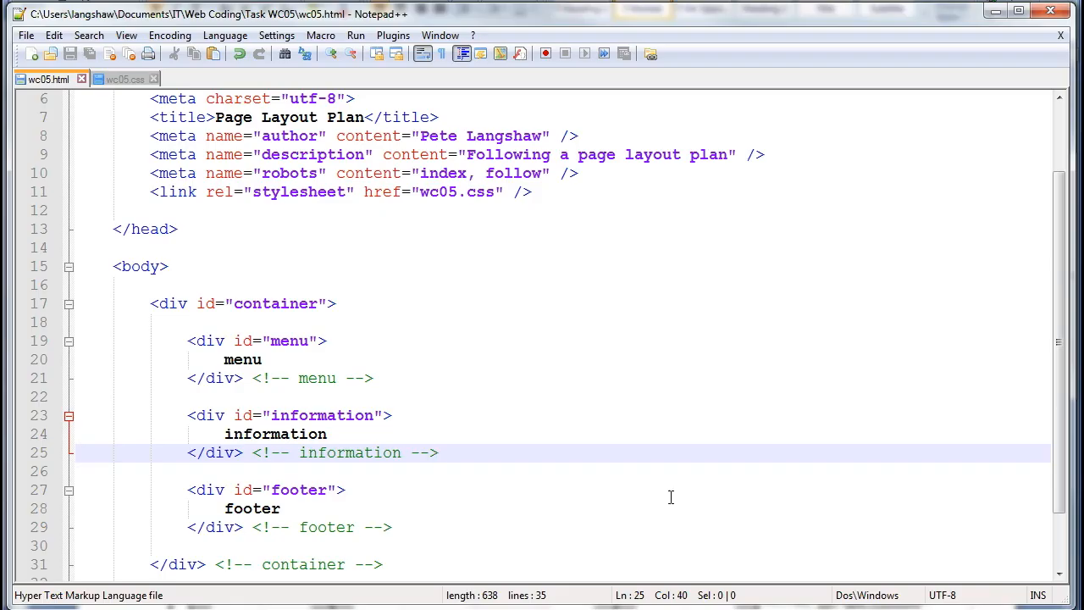
mouse_move(471, 393)
text(logo)
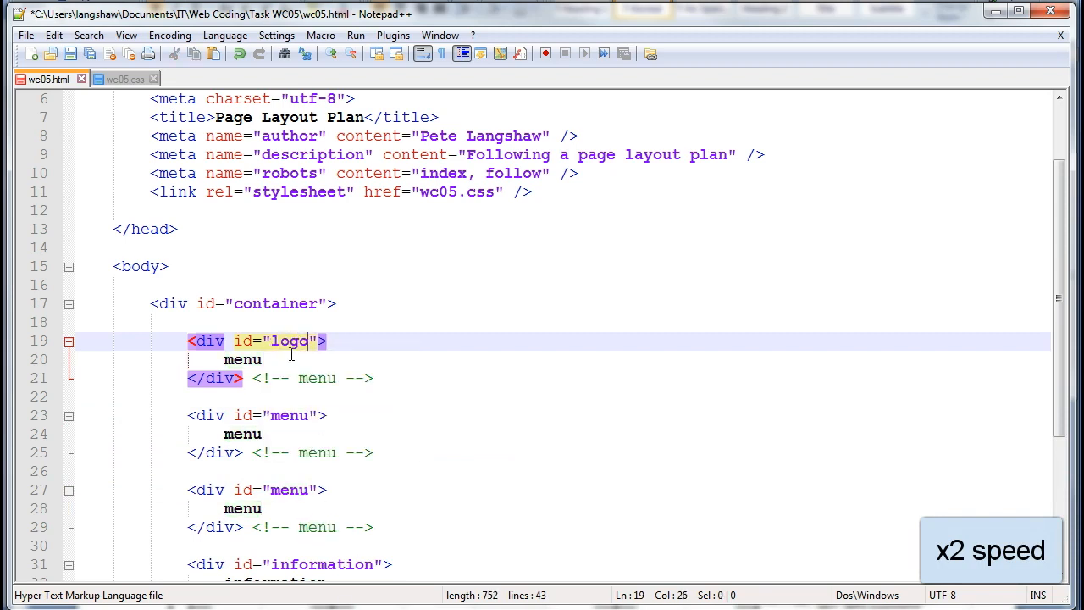
Step: Rename the first copied div's id from menu to logo
double_click(242, 359)
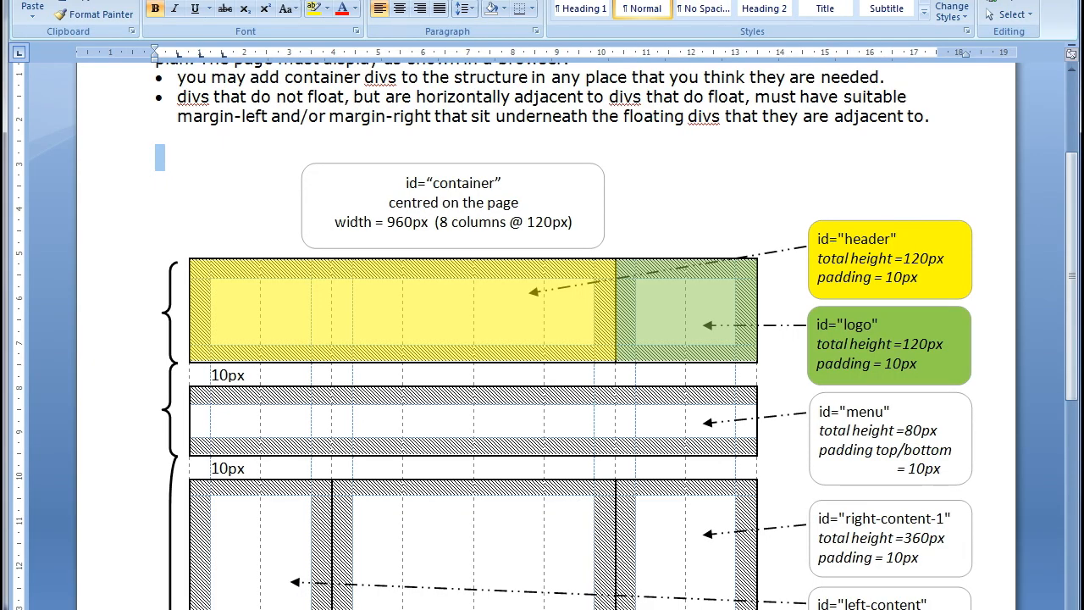
mouse_move(950, 335)
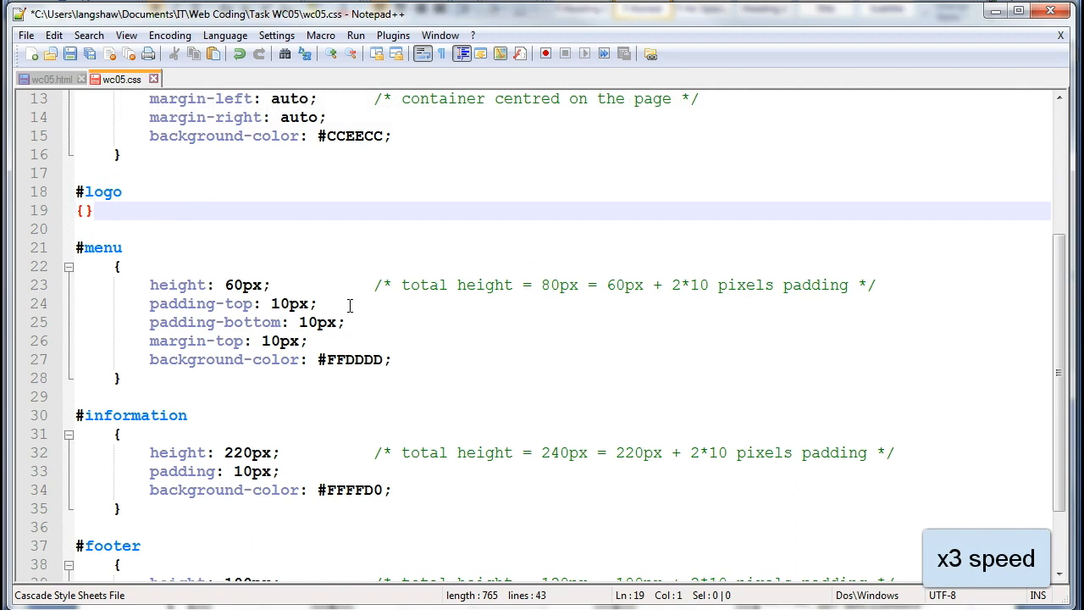
Step: Give #logo padding 10px, height 100px and width 220px with a size comment
text(Pa)
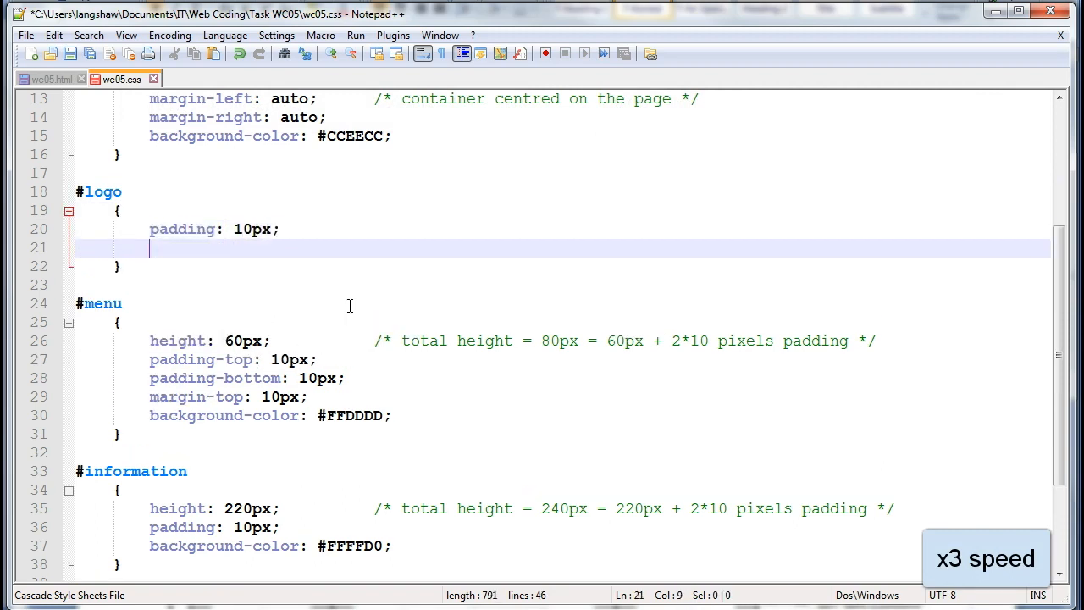
text(height: 100px;          /* total height = 120px = 100px + 2*10 pixels padding */)
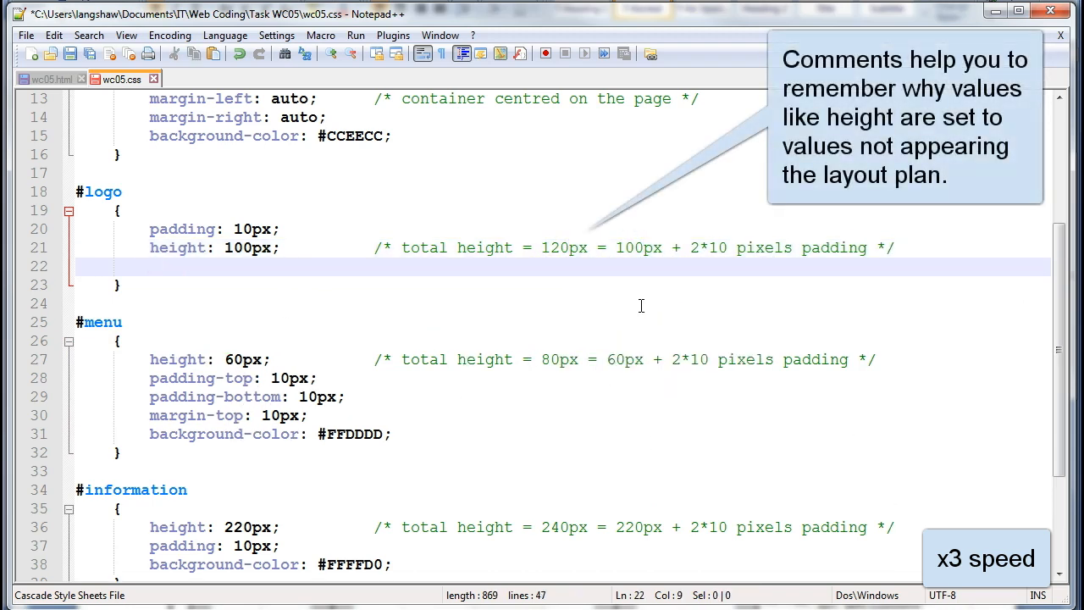
text(width: 220px;           /* total width = 240px = 220px + 2*10 pixels padding */)
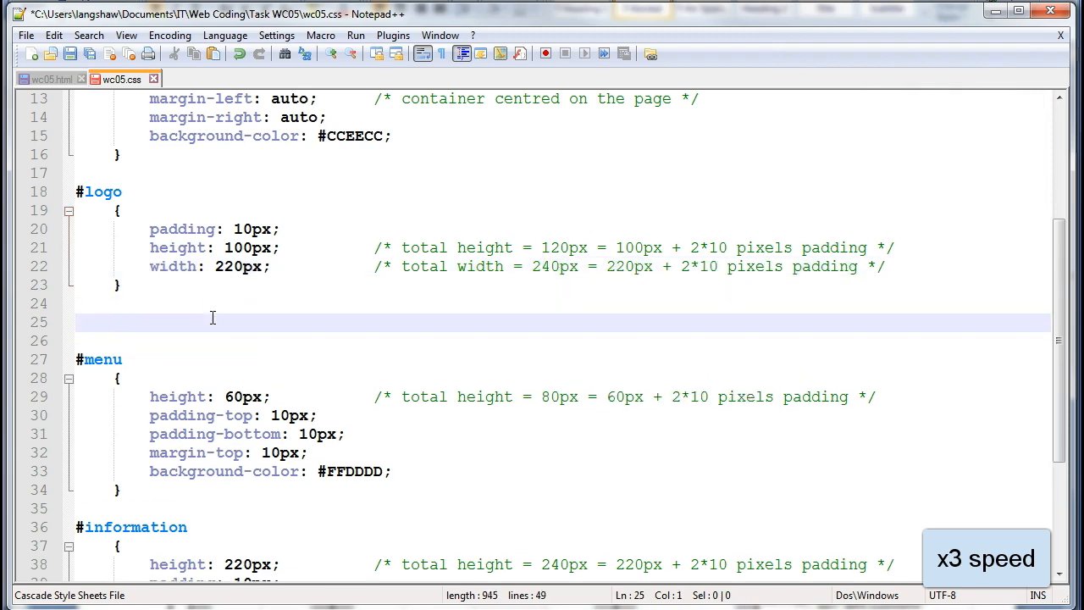
Step: Start a matching #header rule with padding 10px, height 100px and width 700px
text(#header)
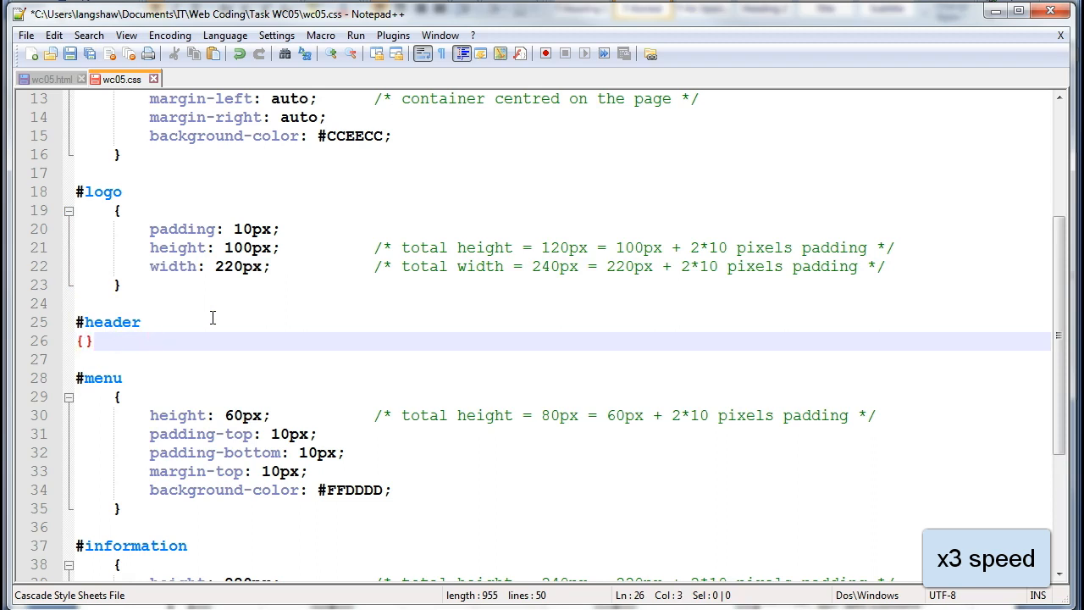
text(padding: 10px;)
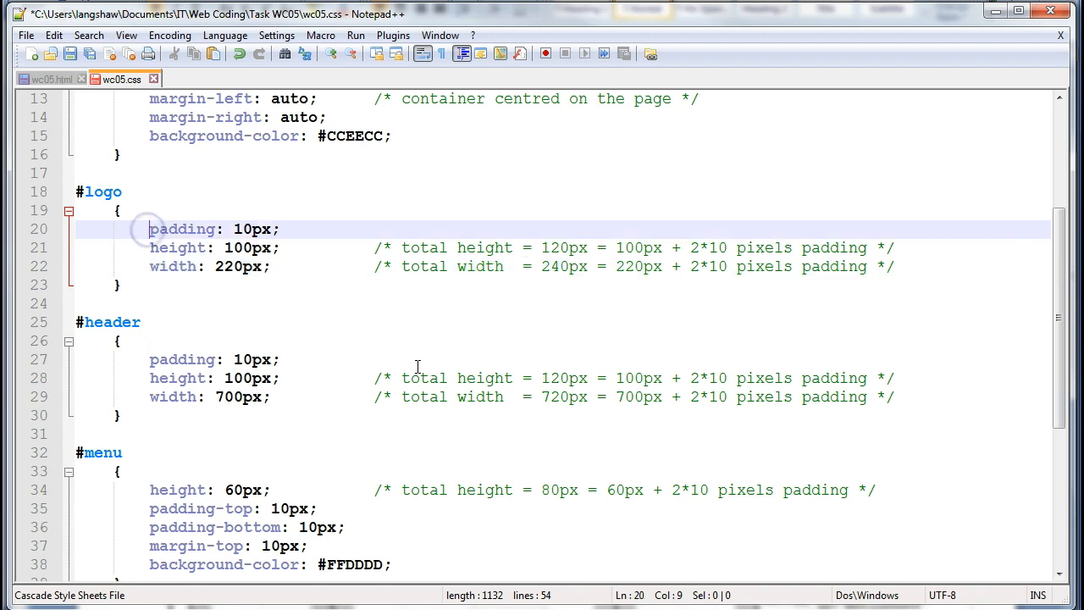
Step: Make #logo float right with background-color #DDEEFF, and begin the #header background
text(float: r)
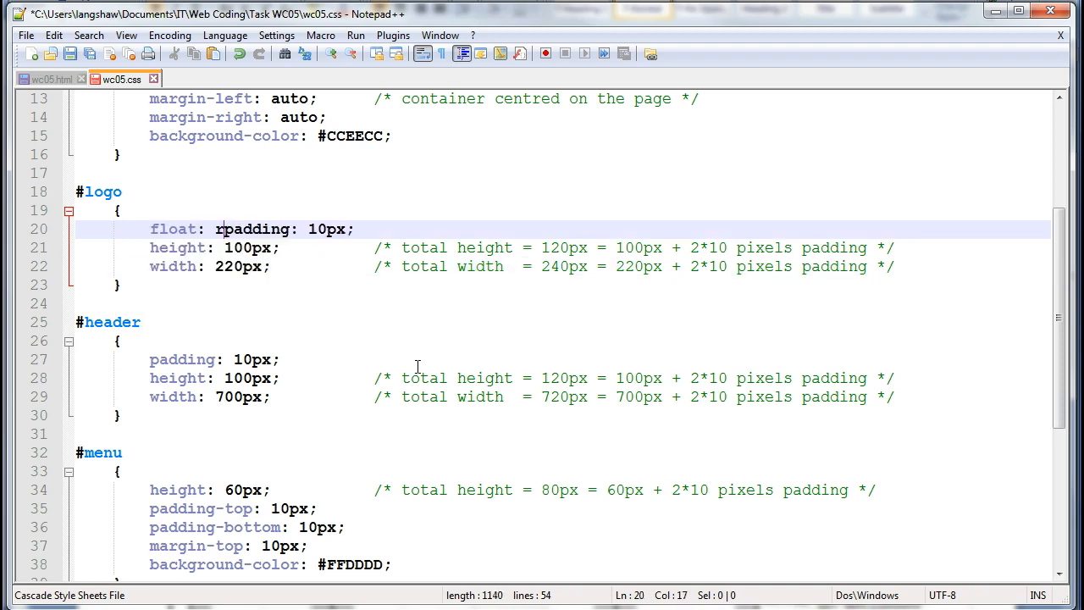
text(ight;)
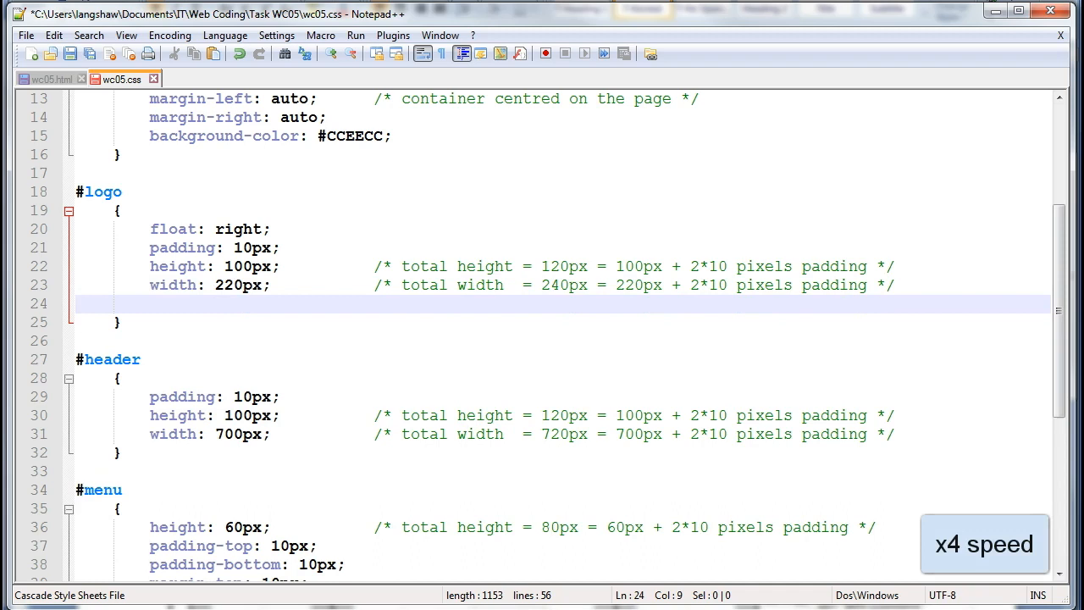
text(background-color: #DDEEFF;)
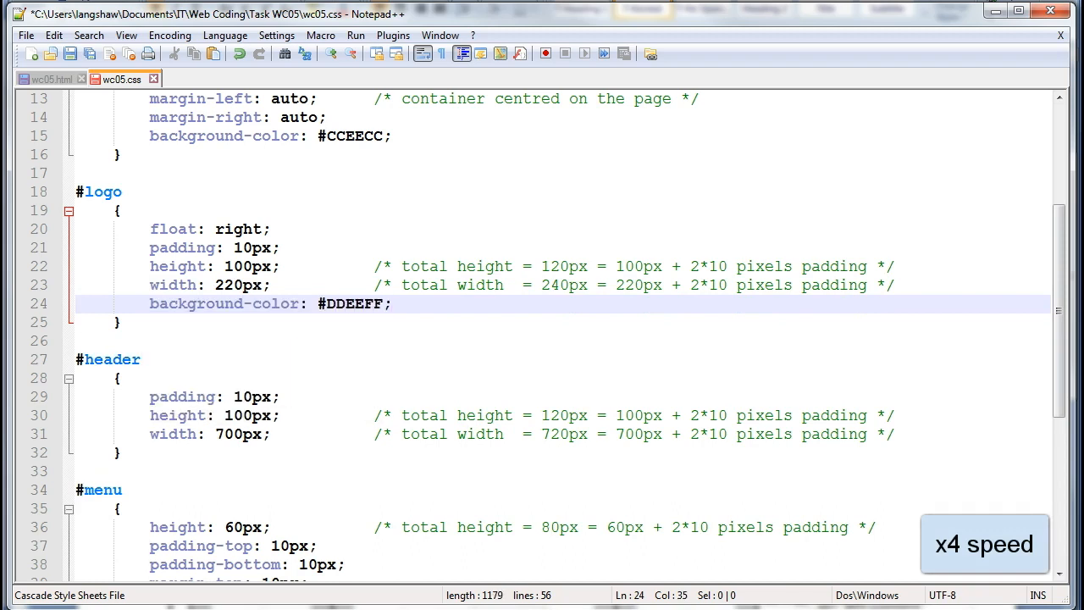
text(background-color: #99FFEE;)
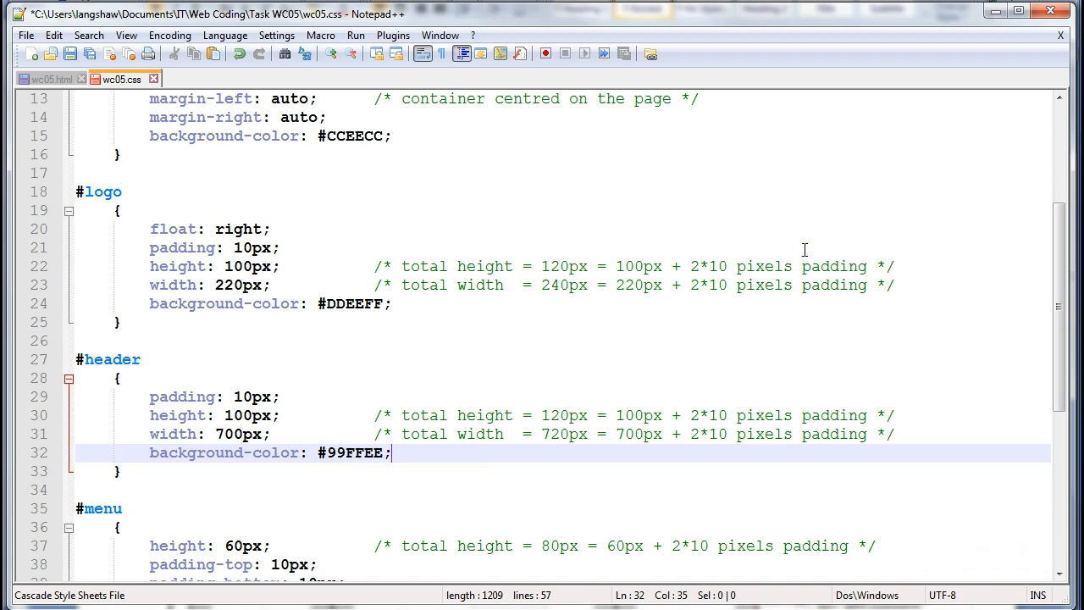
Step: Add margin-right: 240px to #header beside its #99FFEE background and save wc05.css
click(151, 396)
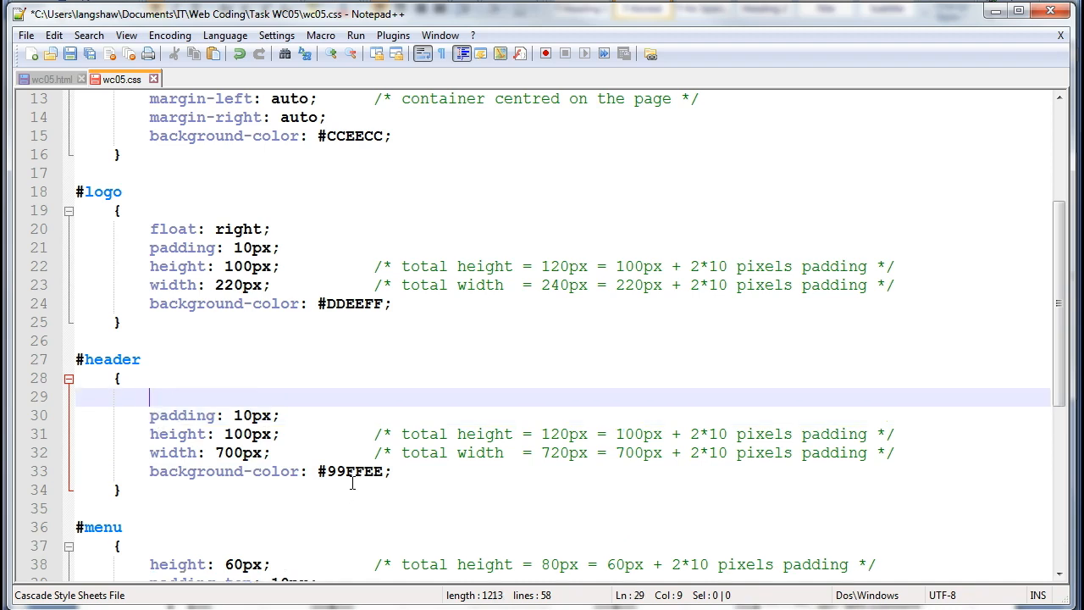
text(margin0-)
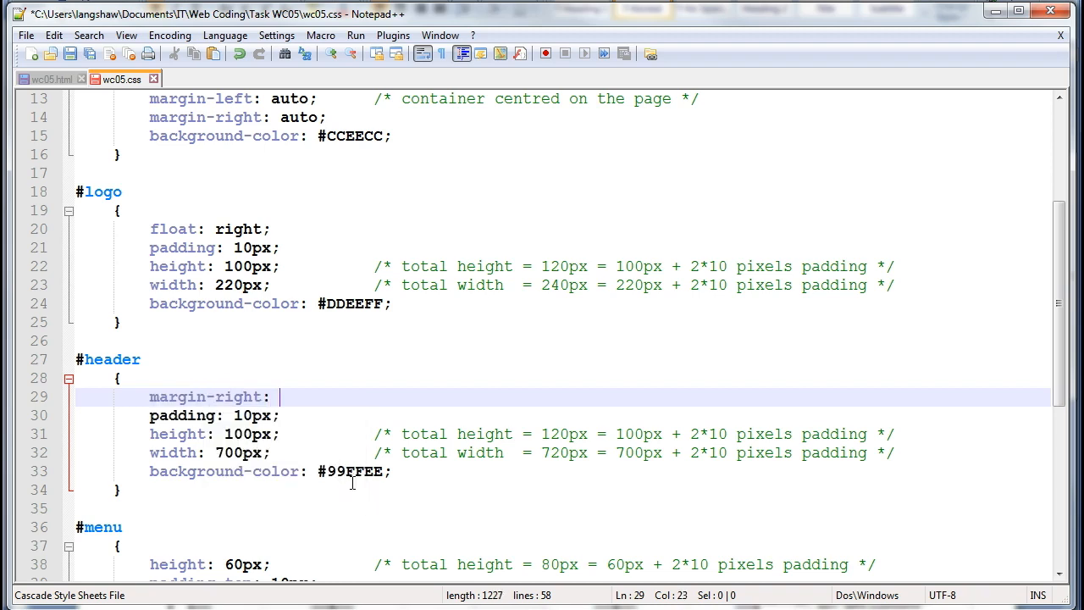
text(240px;)
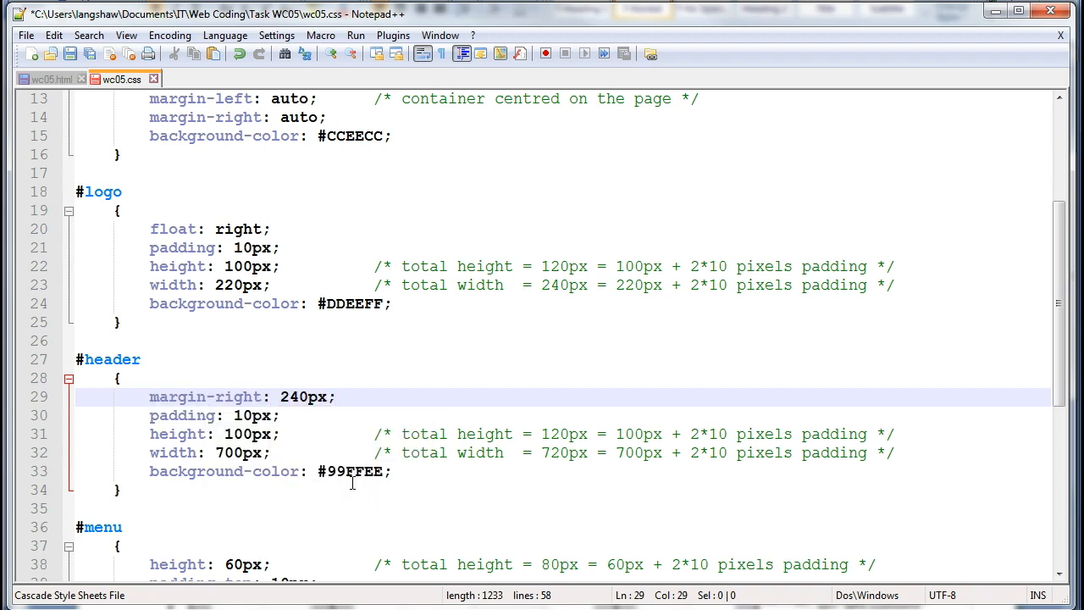
click(586, 284)
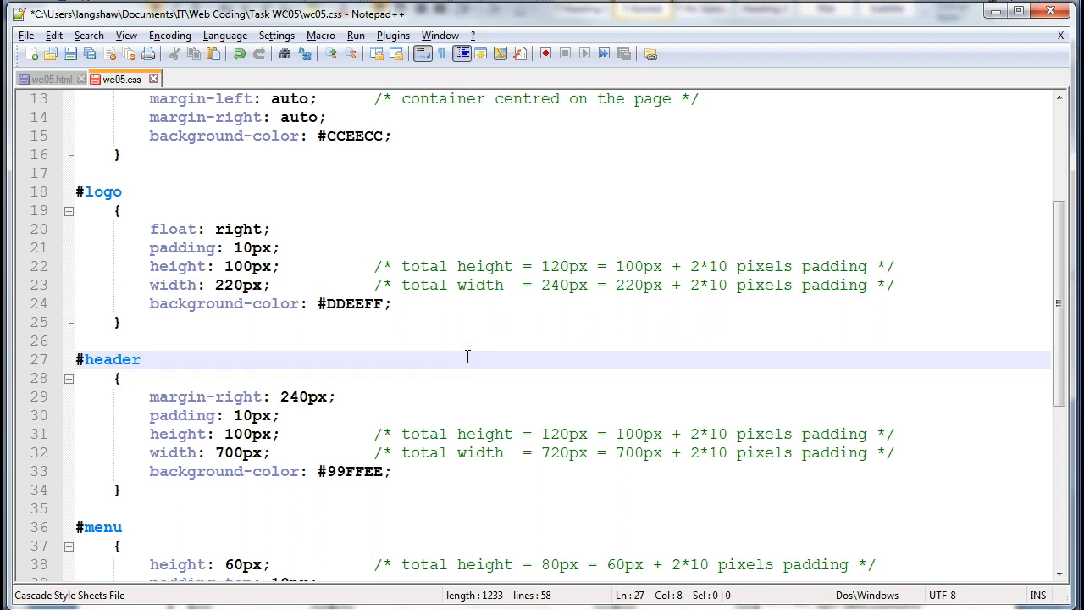
mouse_move(153, 329)
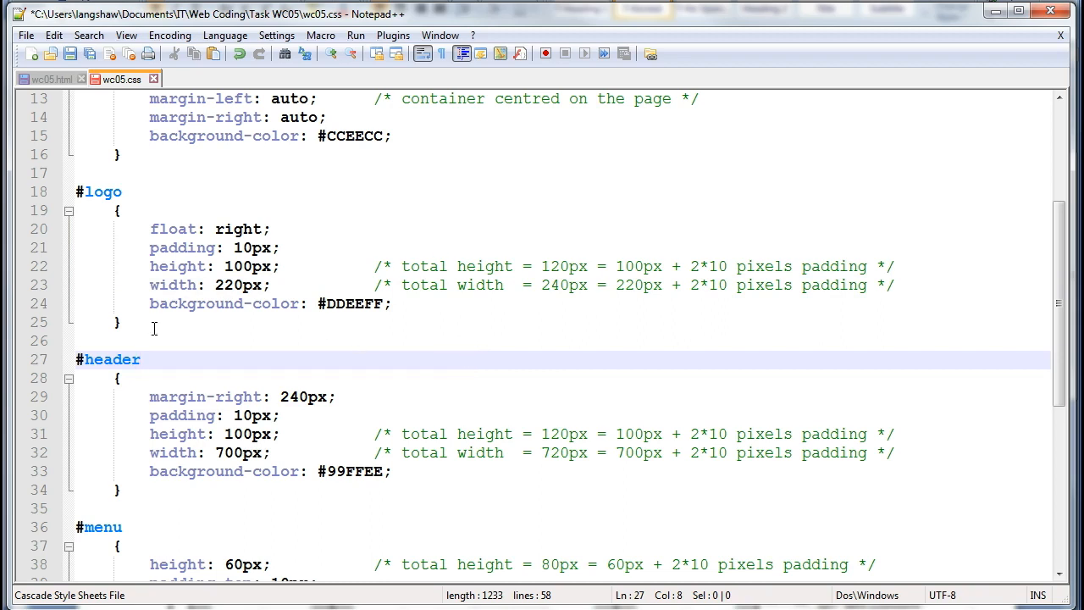
click(91, 53)
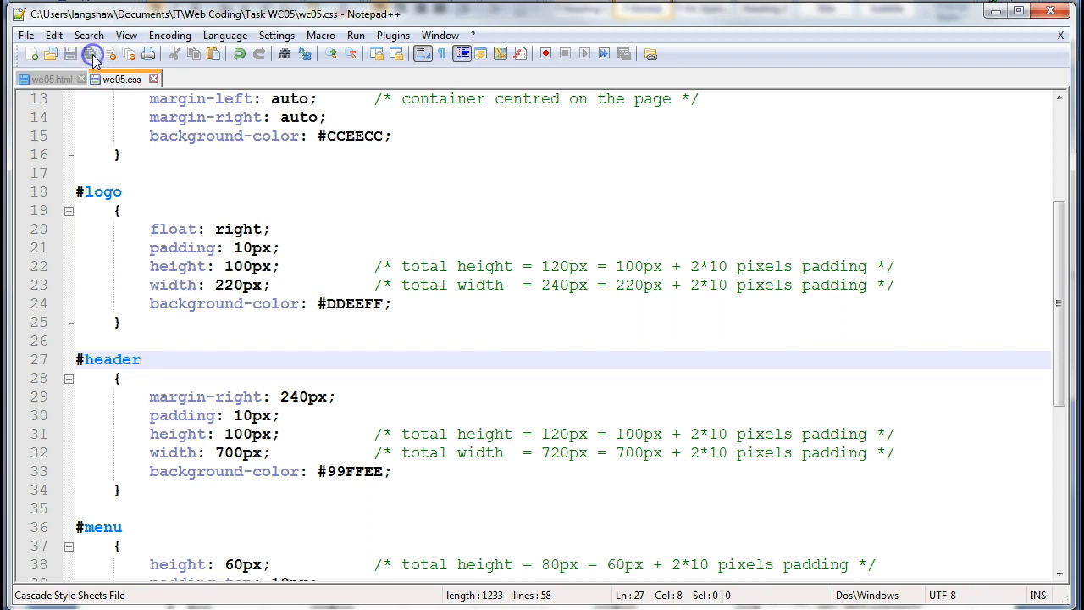
Step: Launch wc05.html in Firefox from the Run menu
click(355, 34)
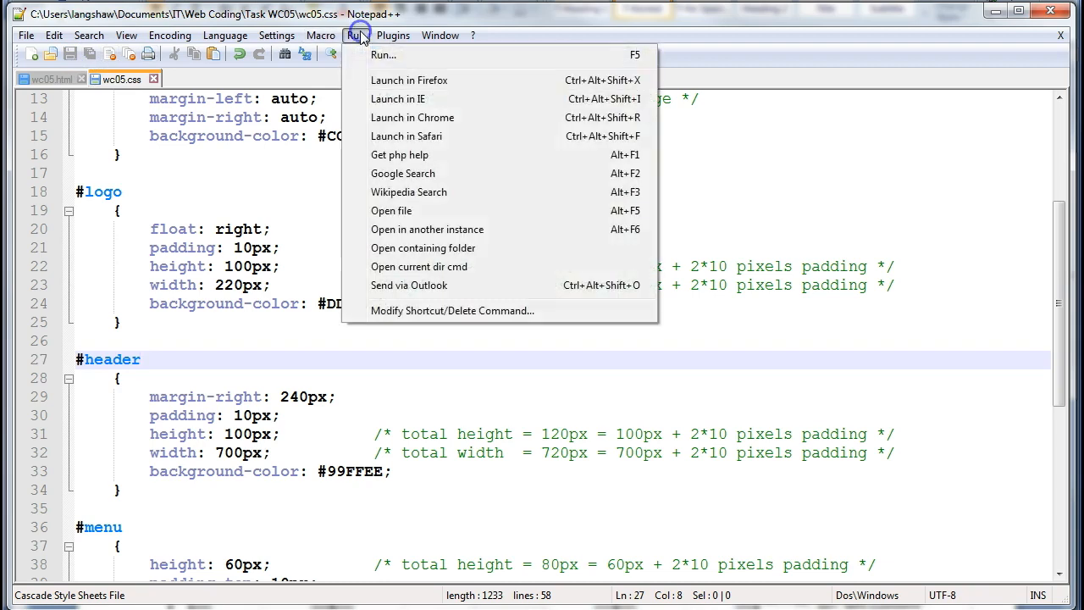
click(410, 80)
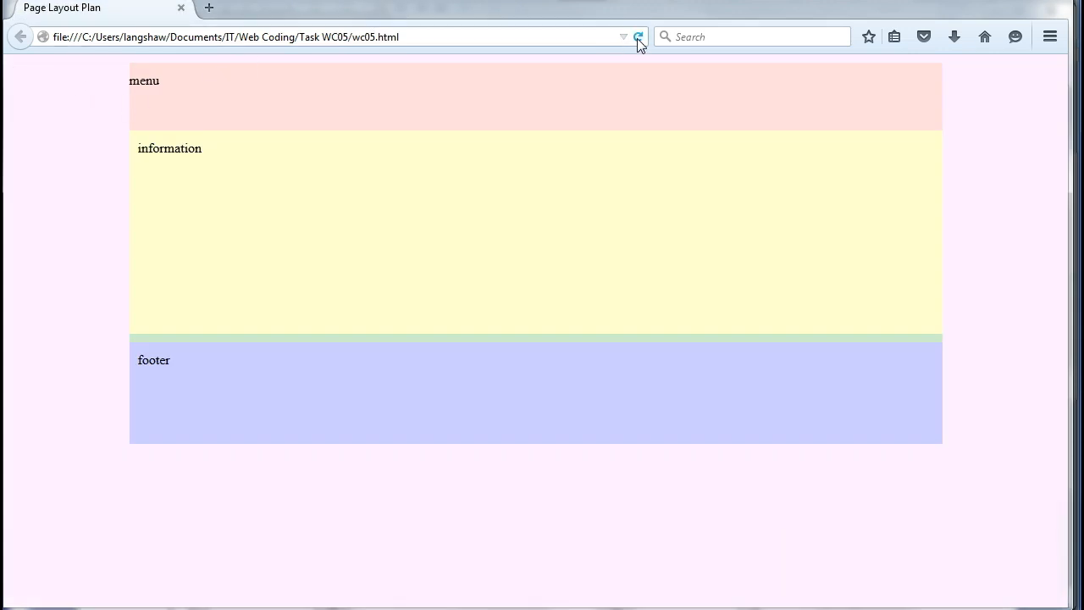
Step: Reload wc05.html in Firefox to show the header and right-floated logo boxes
click(637, 37)
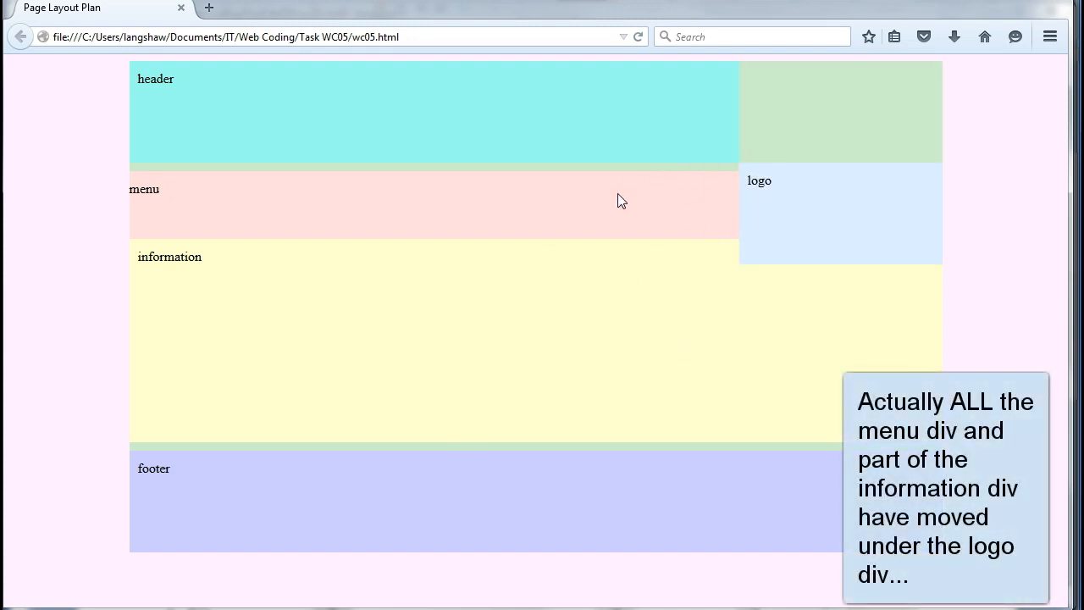
mouse_move(796, 176)
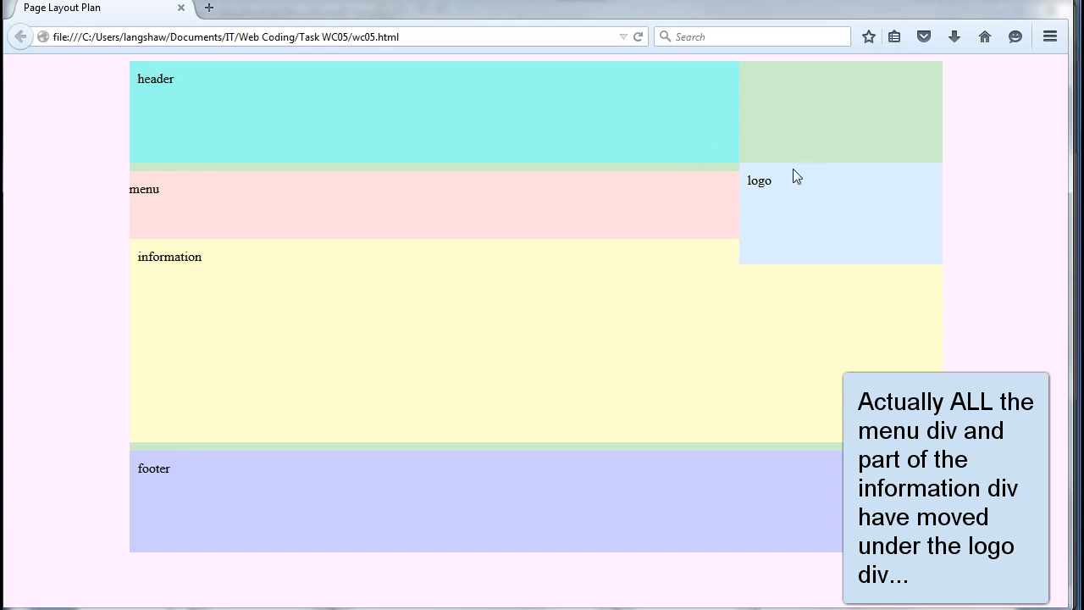
mouse_move(626, 300)
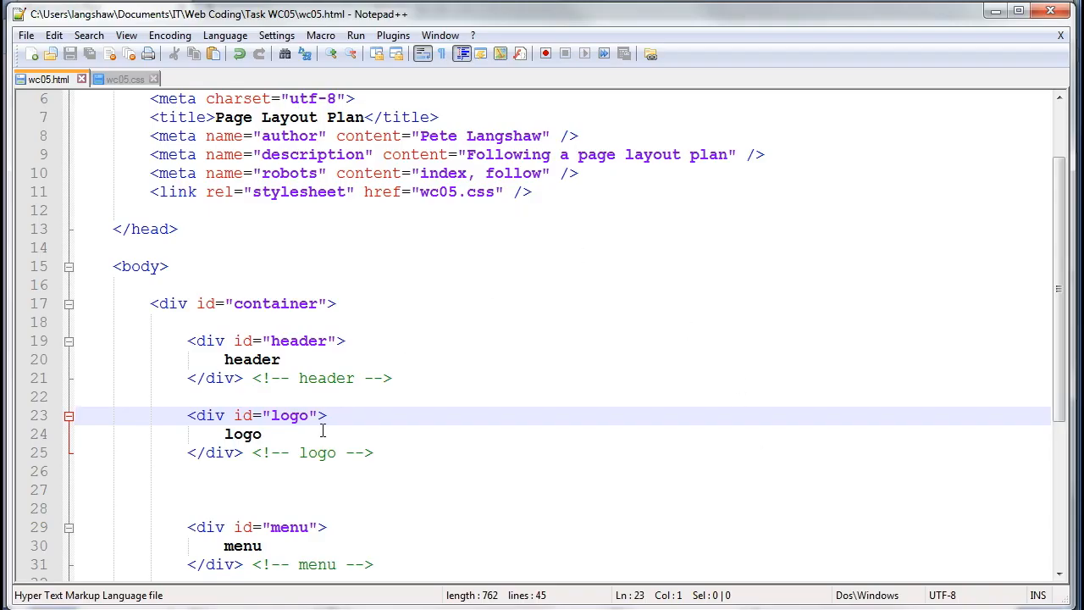
Step: Move the logo div before the header div in wc05.html and save the file
click(464, 322)
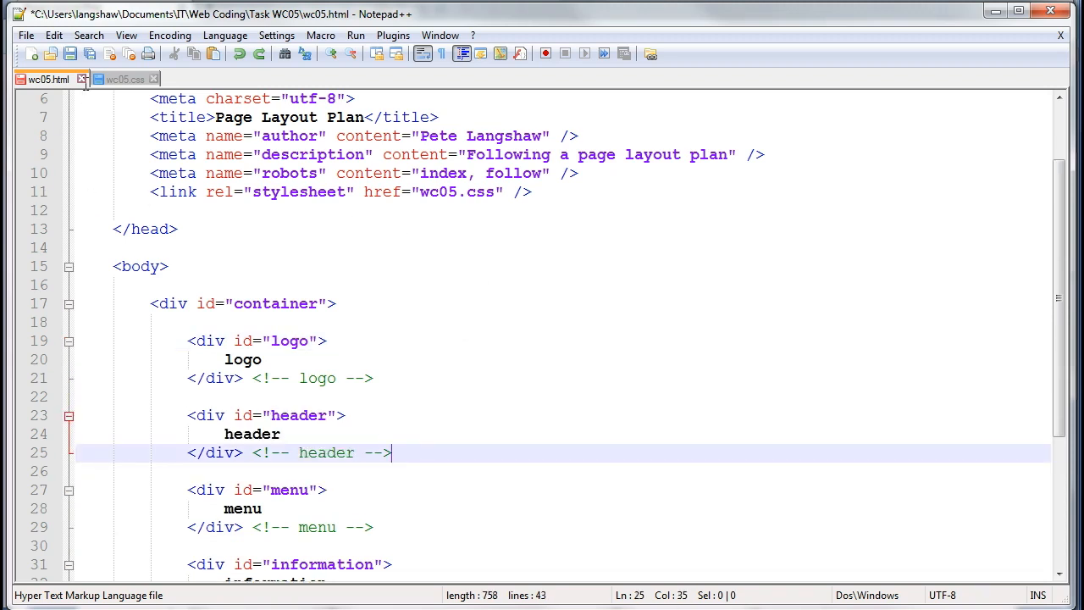
click(70, 53)
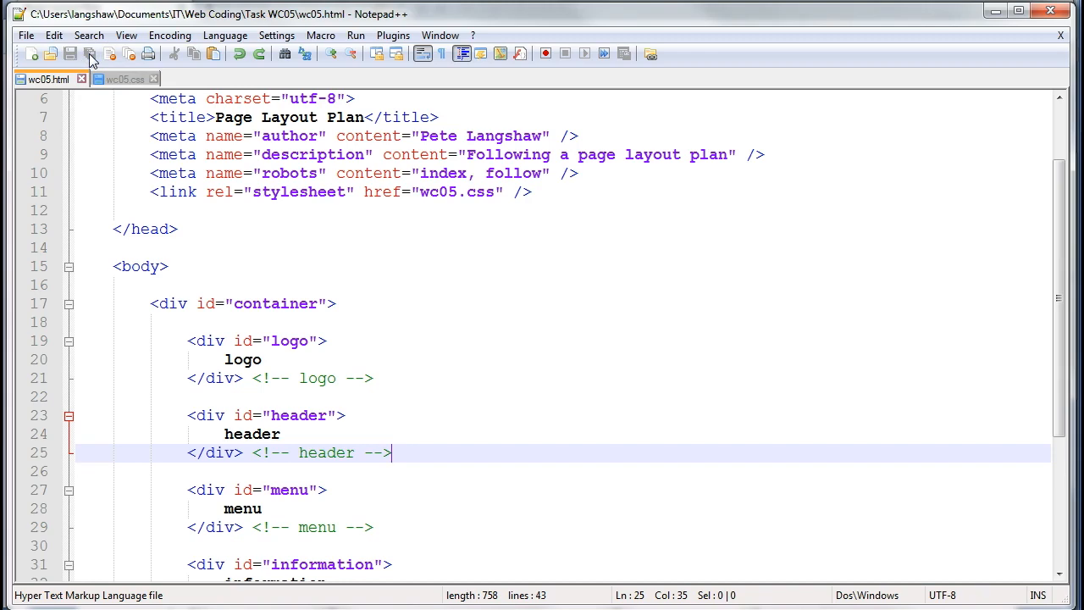